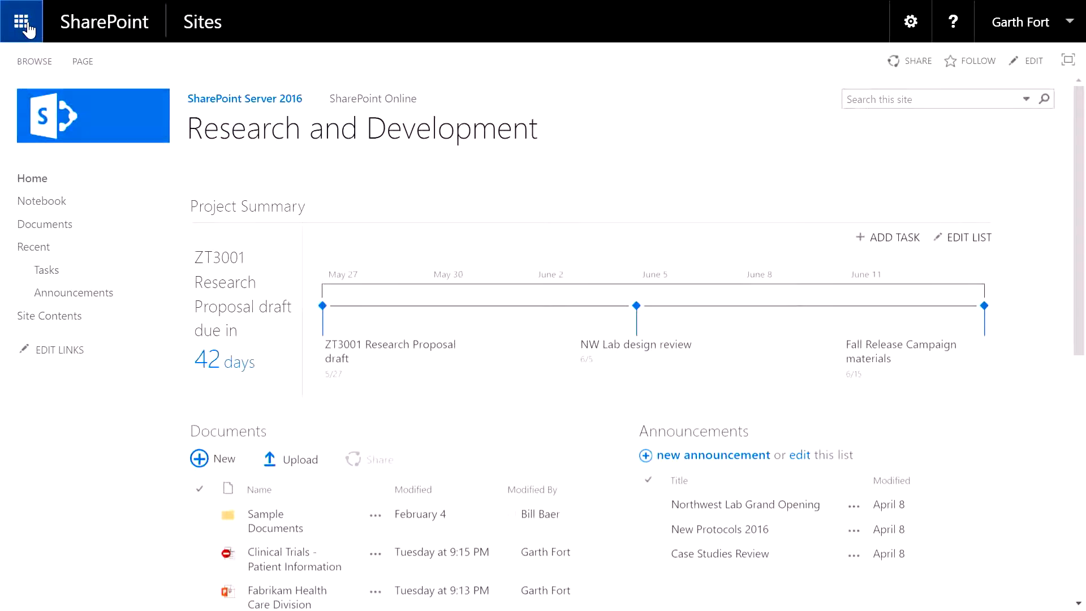
Open the App Launcher flyout showing the Yammer, OneDrive, Sites, Delve and Video tiles.
left_click(22, 21)
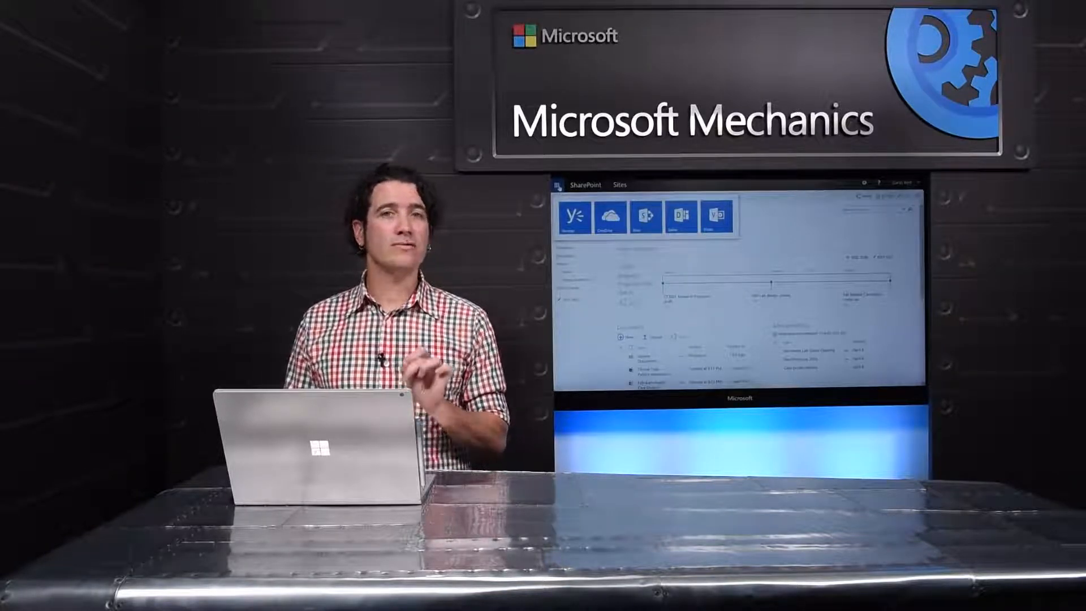
left_click(23, 23)
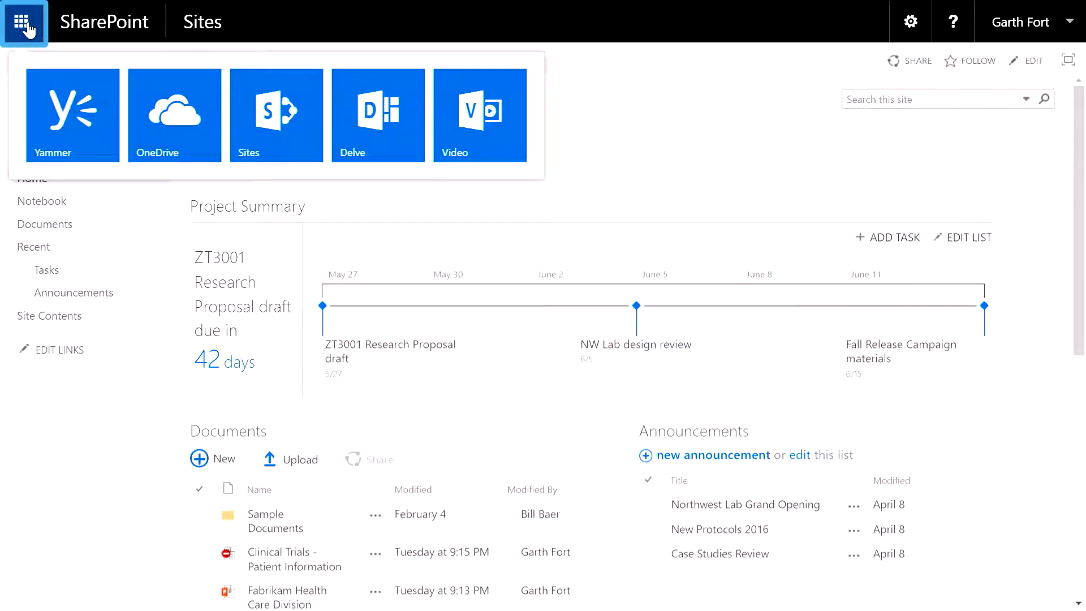